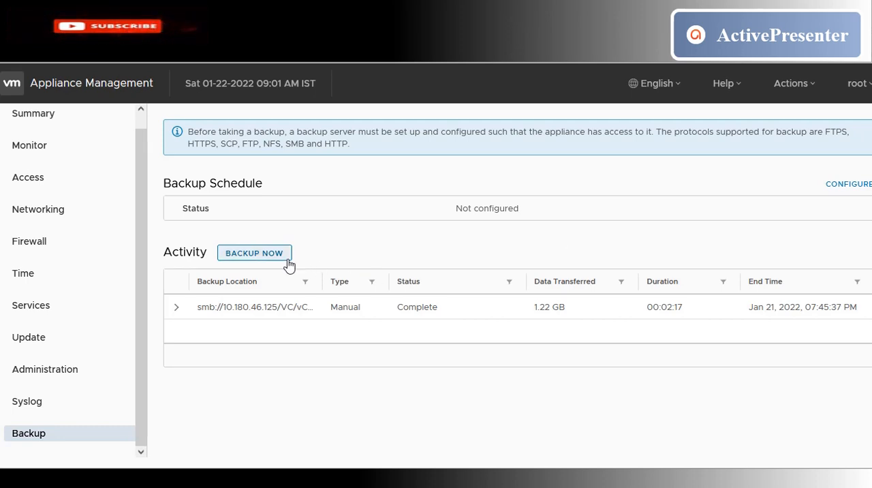
mouse_move(409, 247)
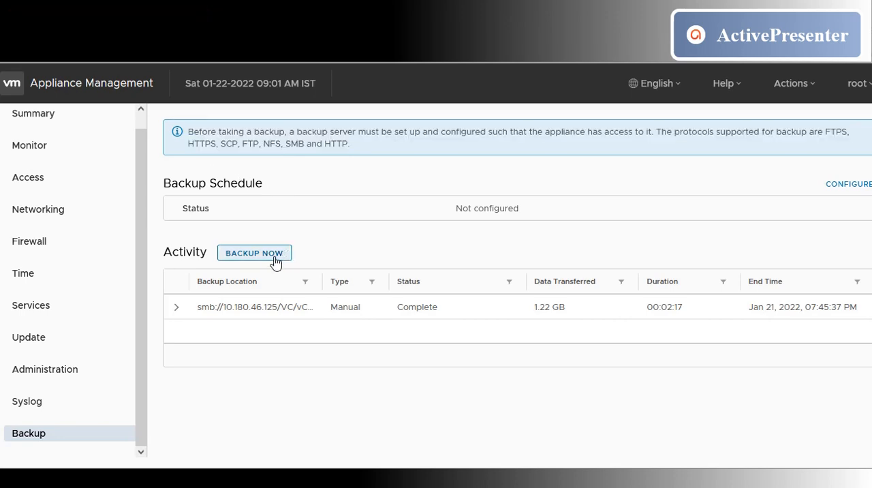
Start Backup Now and show the help text on supported backup protocols and location format.
click(254, 253)
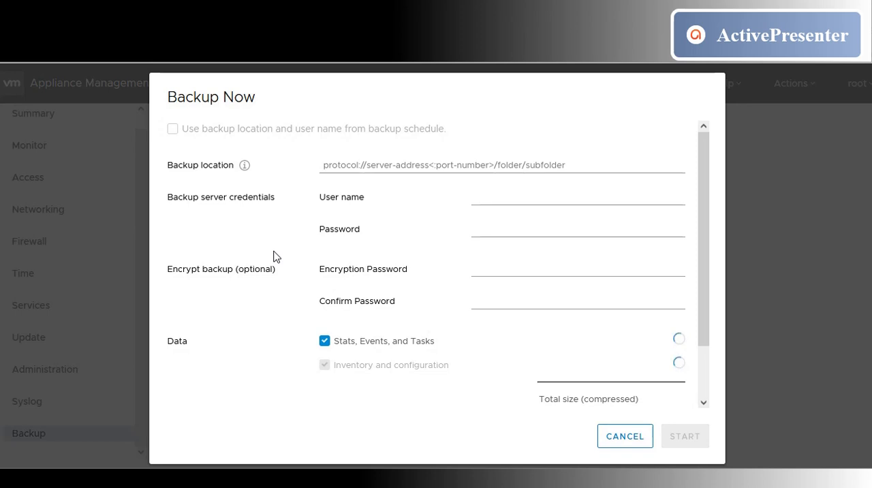
mouse_move(244, 164)
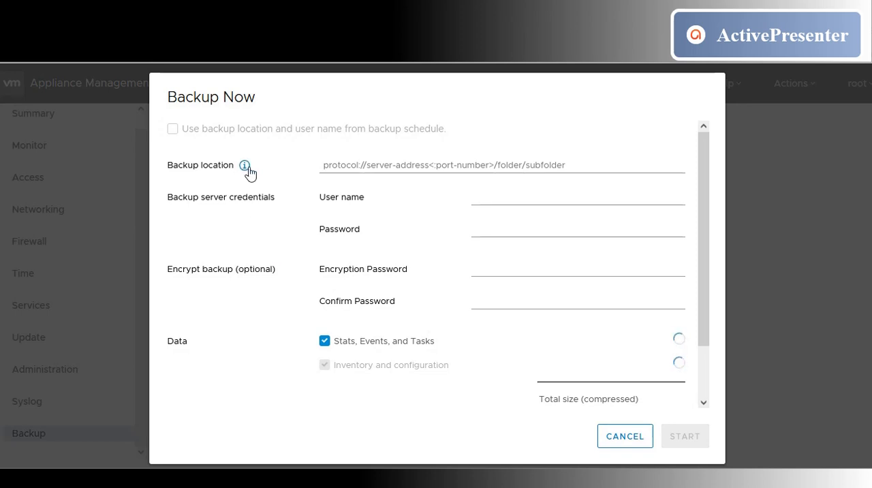
click(244, 165)
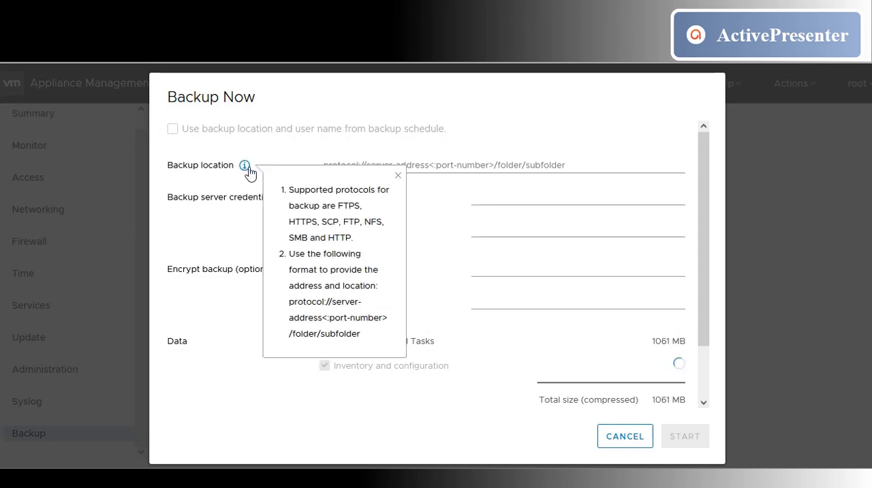
mouse_move(316, 320)
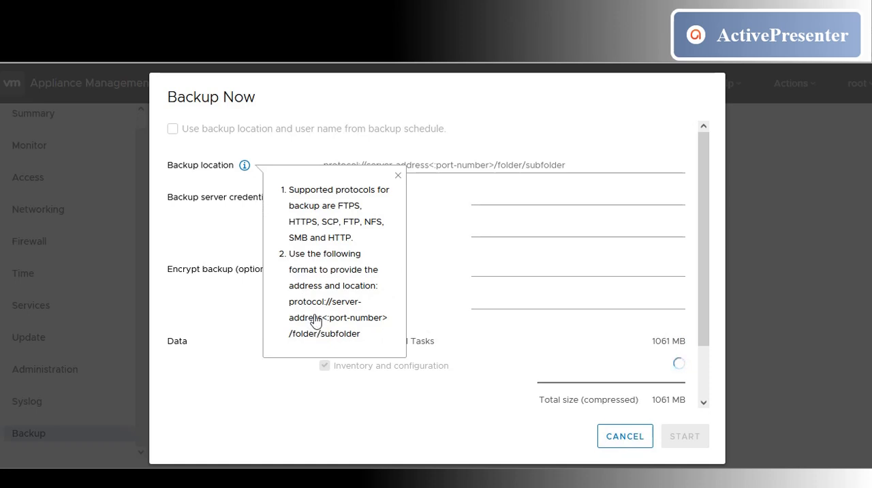
mouse_move(327, 143)
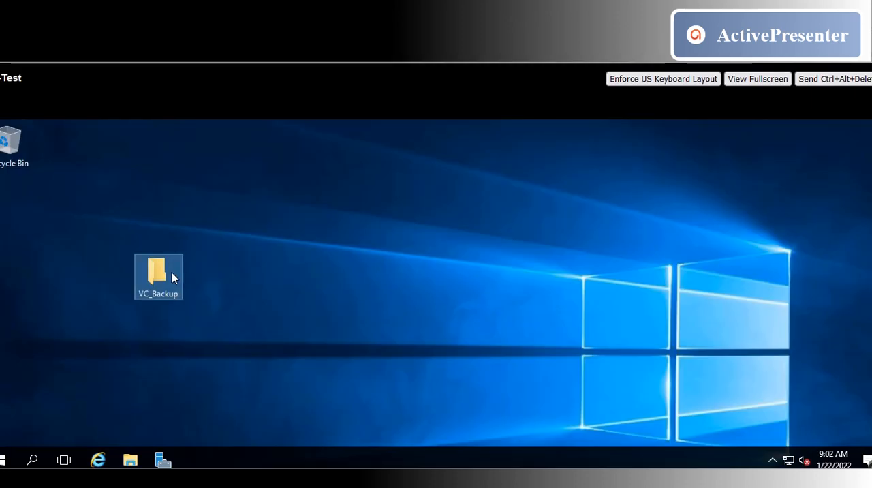
Show the Properties window of the VC_Backup desktop folder.
right_click(159, 273)
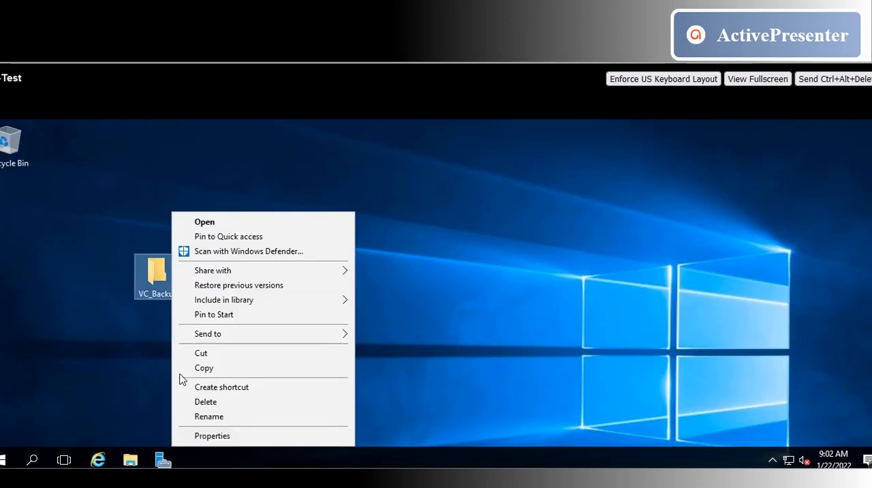
mouse_move(225, 439)
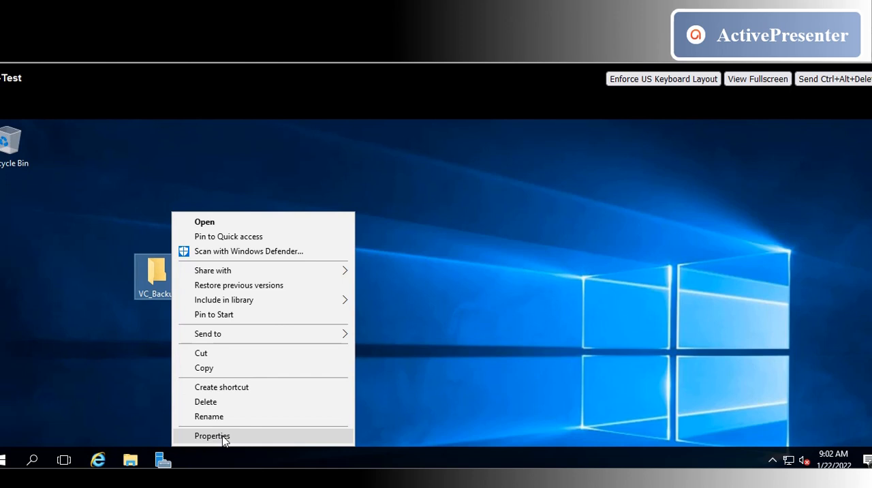
click(212, 436)
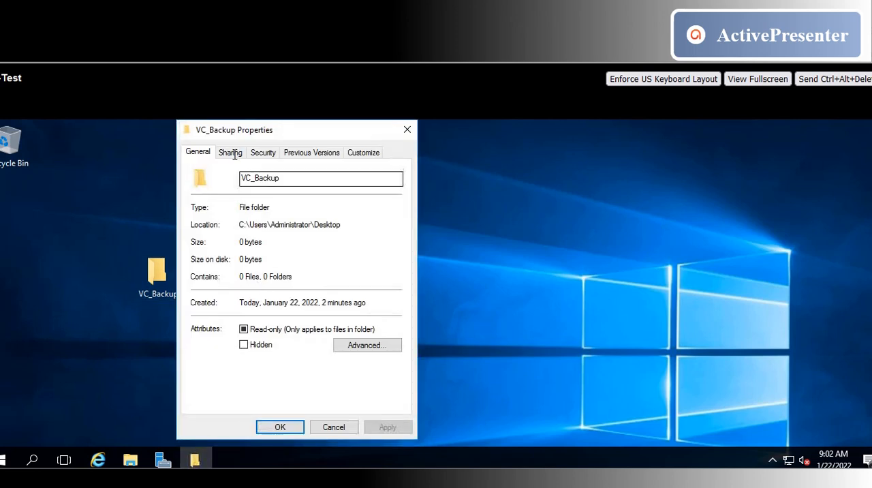
In Sharing, add Everyone to the VC_Backup share list with Read/Write permission.
click(230, 152)
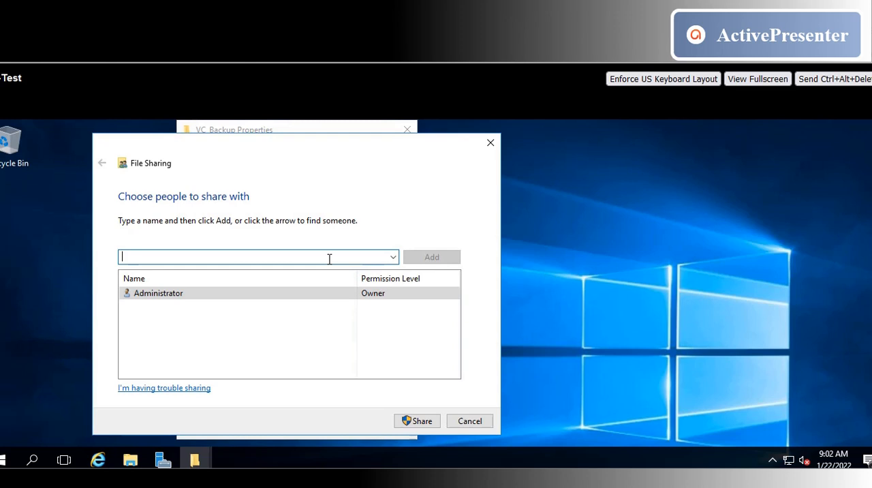
text(eve)
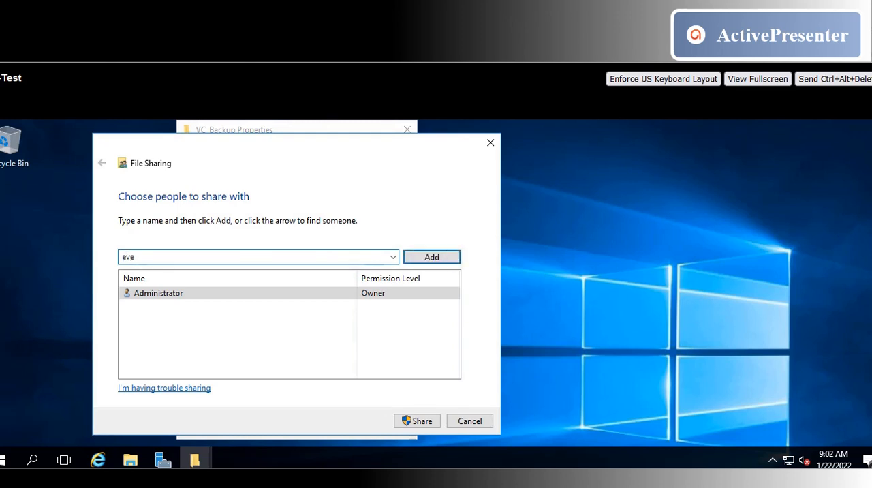
click(393, 256)
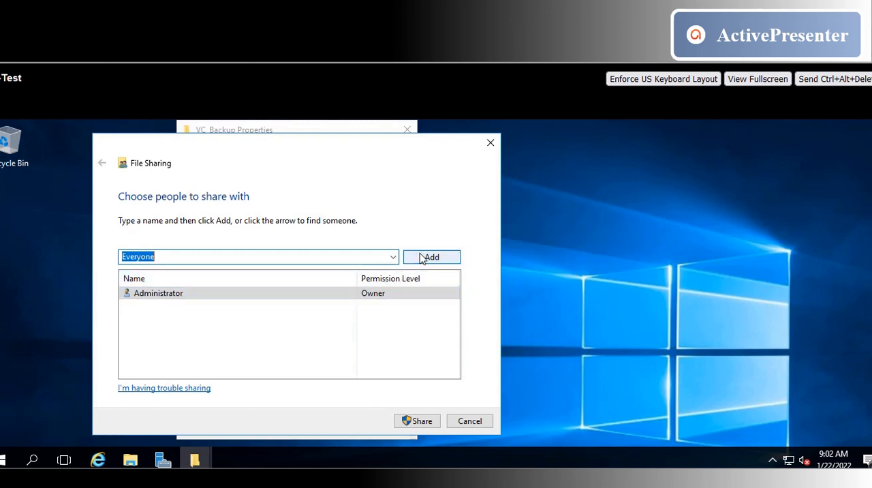
click(430, 256)
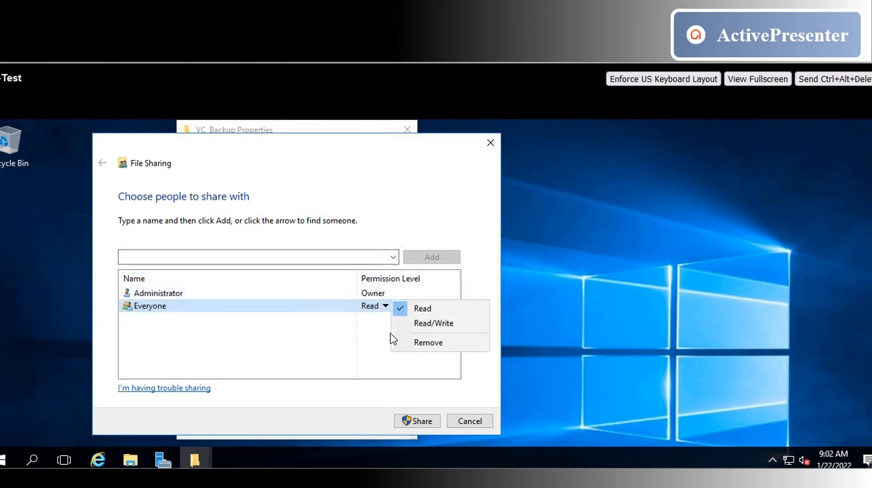
click(434, 322)
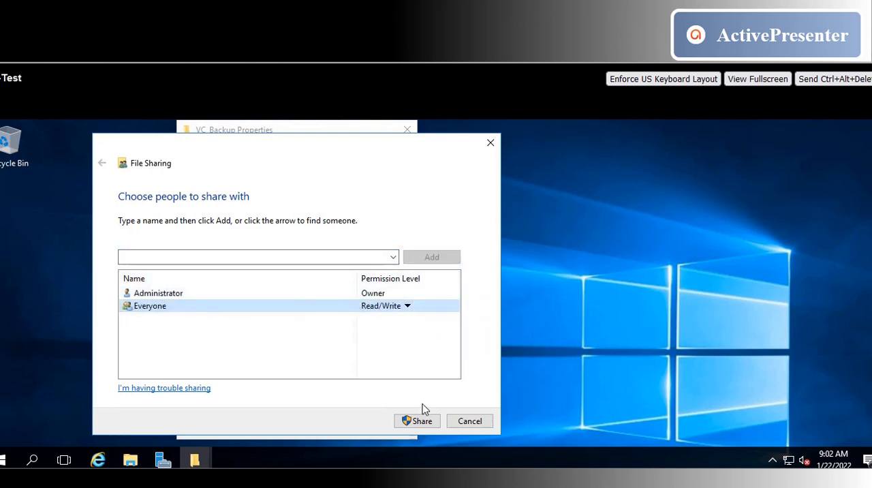
Apply the share and close the VC_Backup folder properties.
click(417, 420)
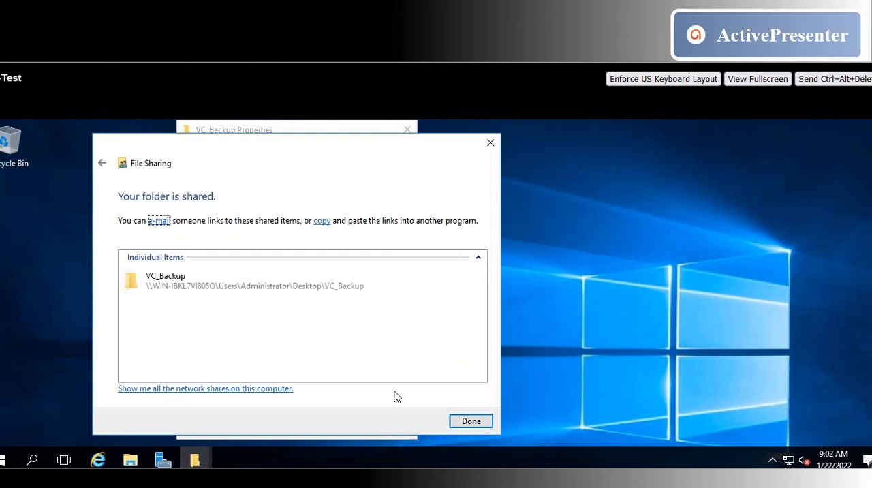
mouse_move(439, 422)
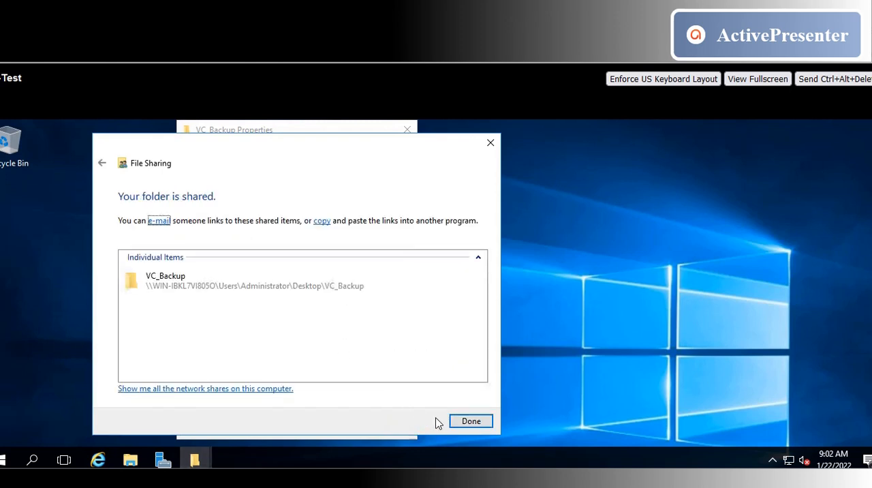
mouse_move(472, 420)
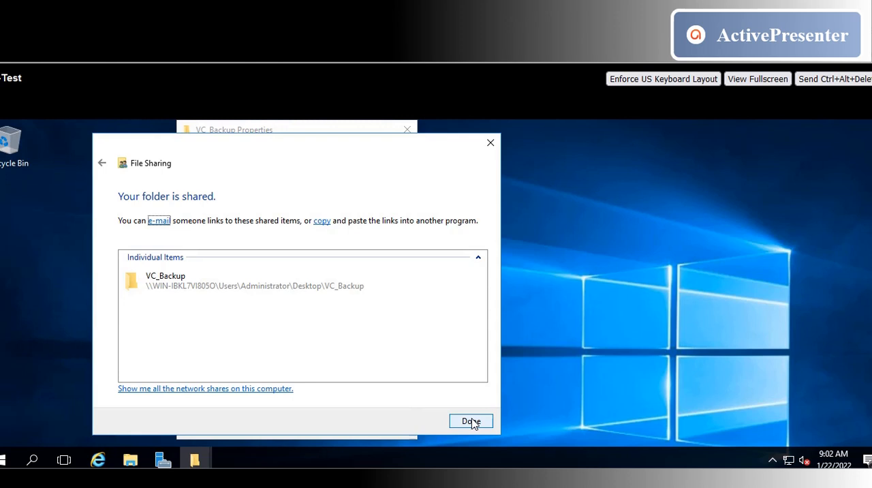
click(471, 421)
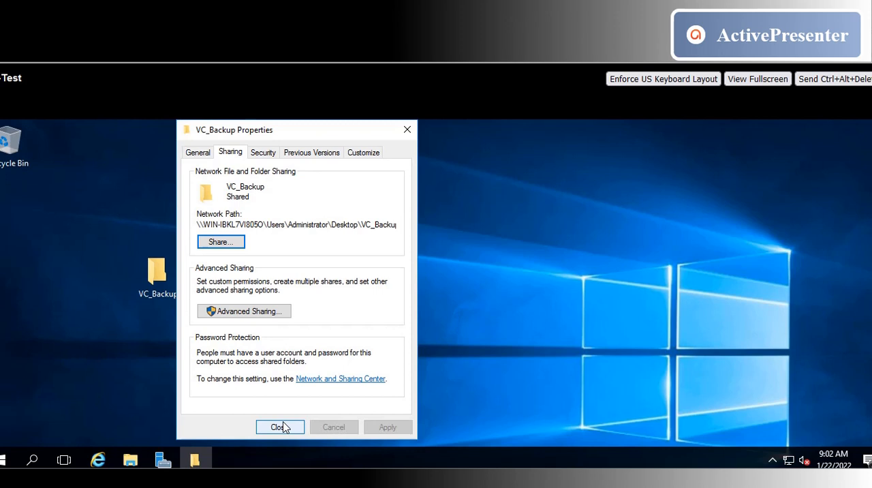
click(279, 427)
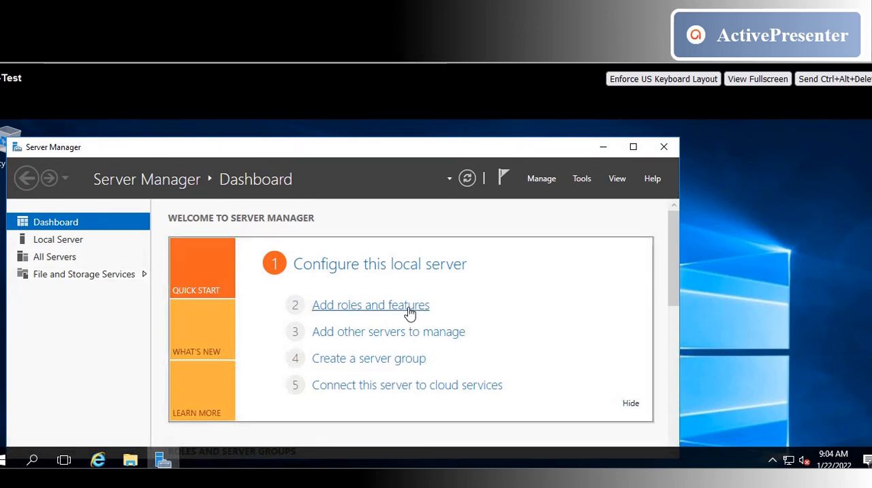
Launch the Add Roles and Features Wizard and maximize it on its Before You Begin page.
click(370, 305)
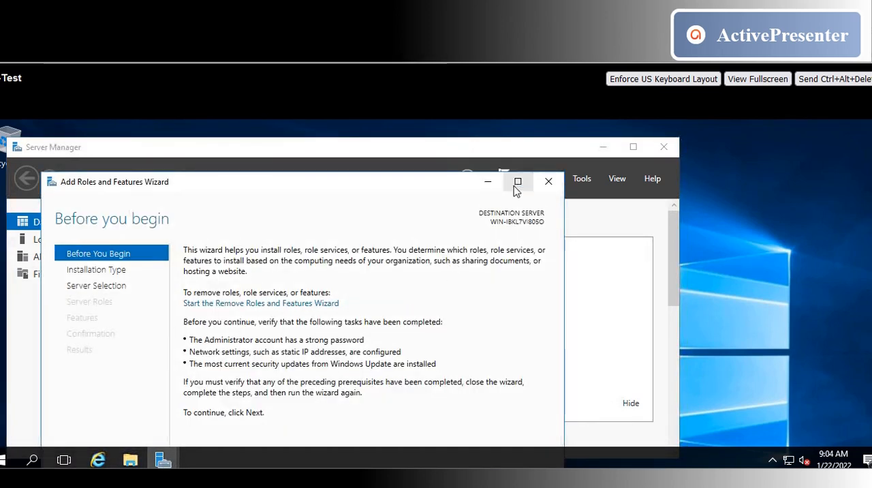
click(518, 181)
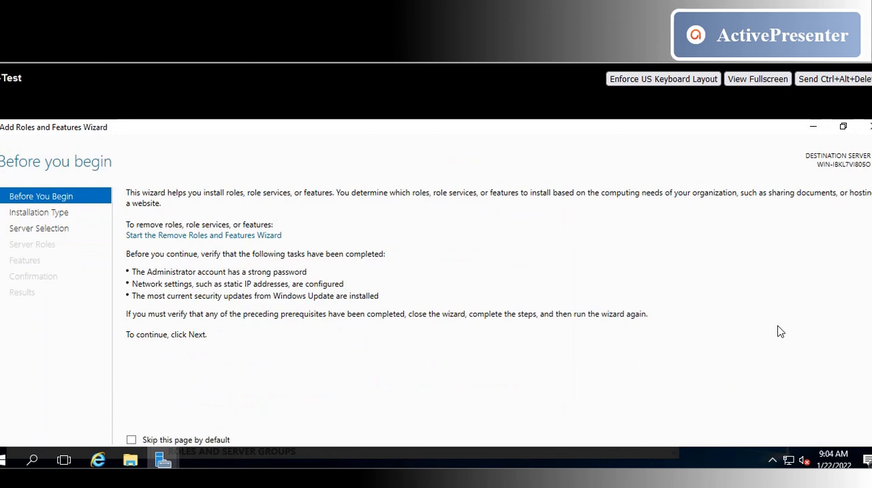
mouse_move(772, 354)
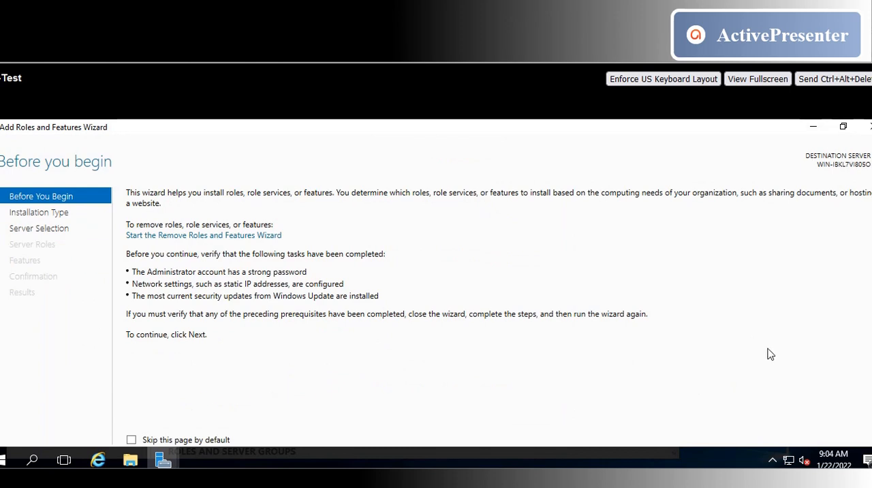
mouse_move(779, 283)
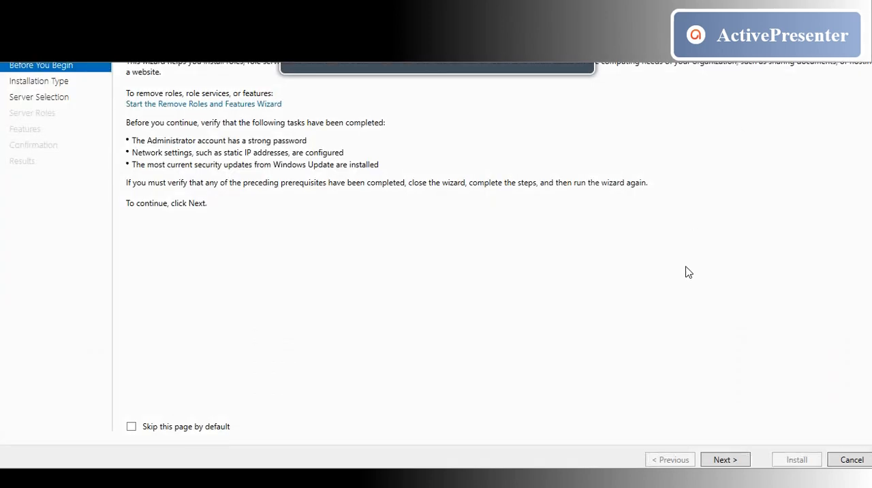
Advance to Features and confirm SMB 1.0/CIFS File Sharing Support is installed, then leave the wizard.
click(725, 459)
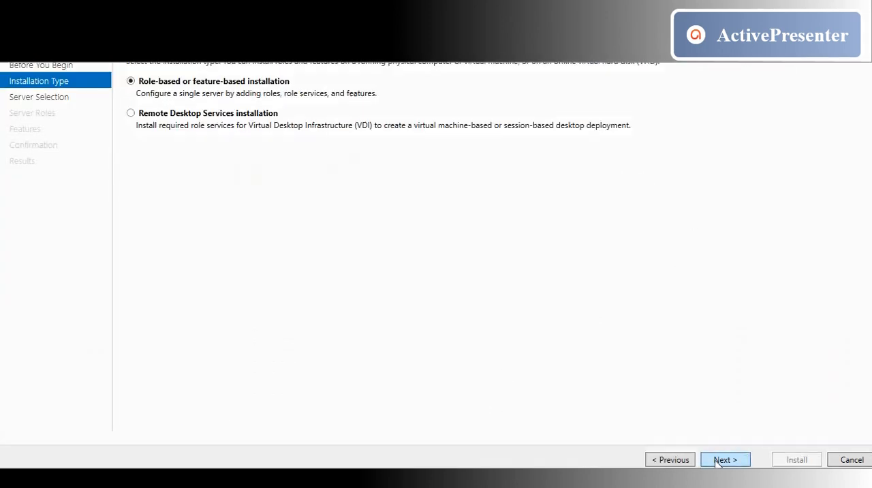
click(726, 459)
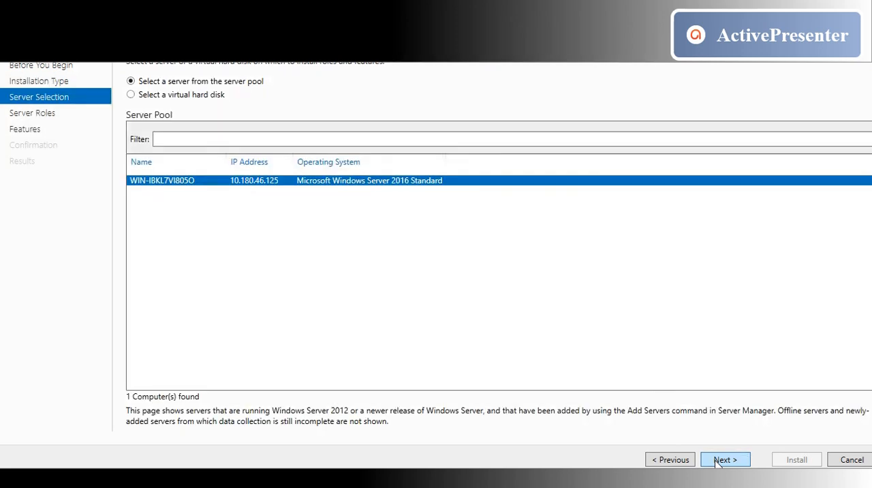
click(725, 459)
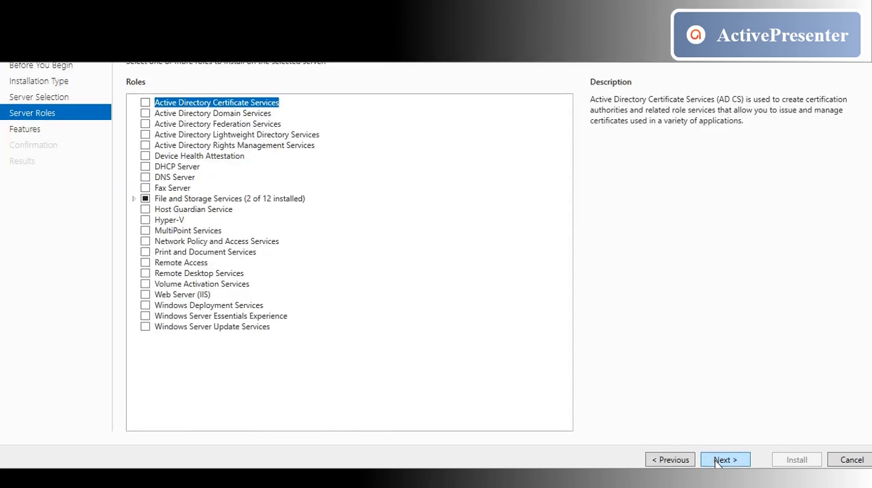
click(725, 459)
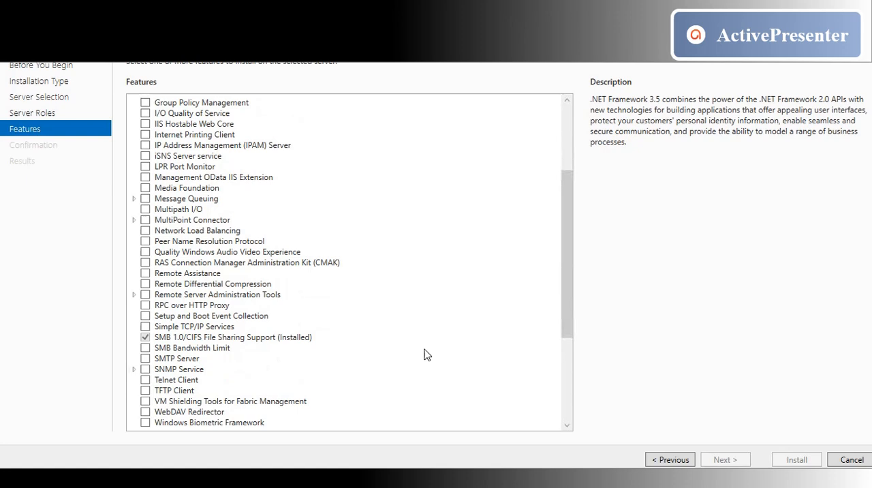
click(233, 336)
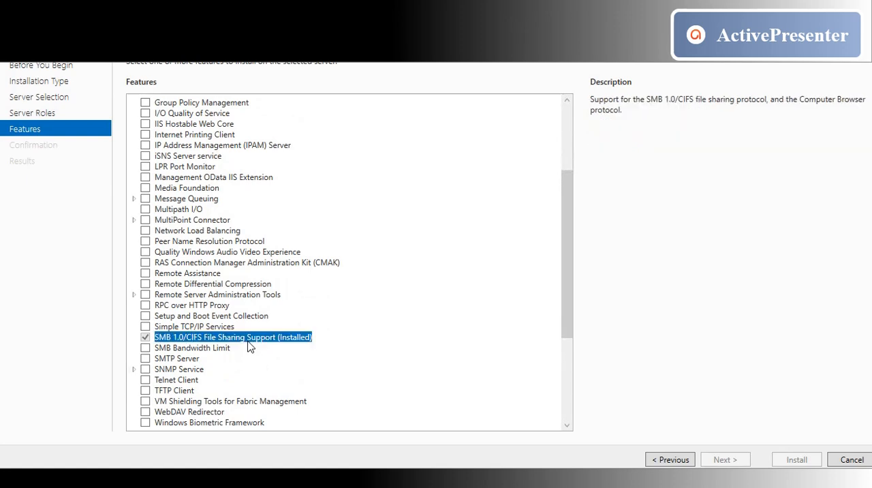
mouse_move(250, 346)
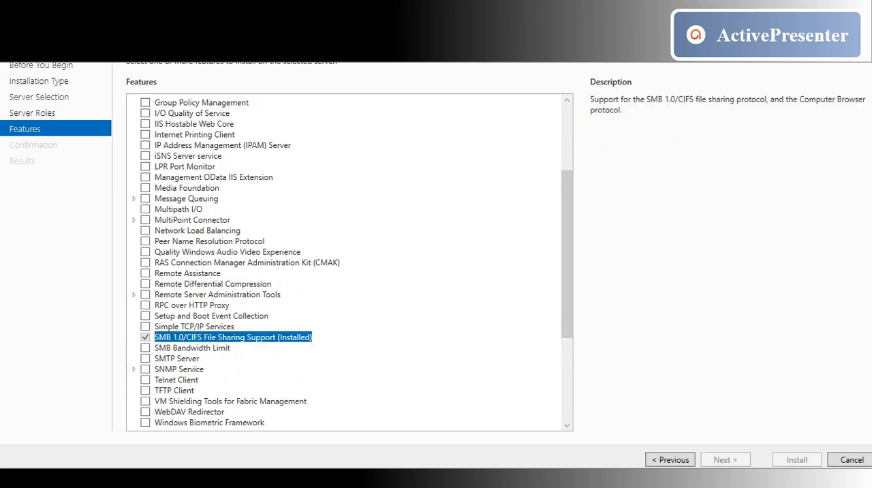
mouse_move(613, 113)
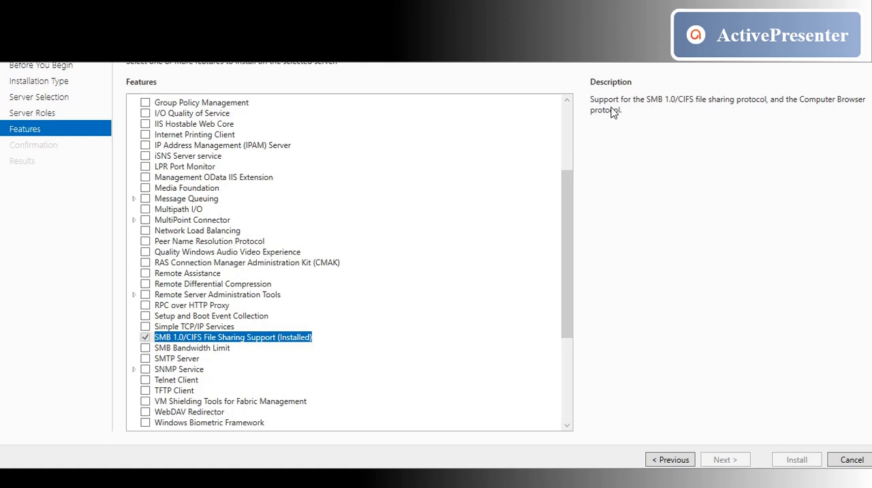
mouse_move(267, 352)
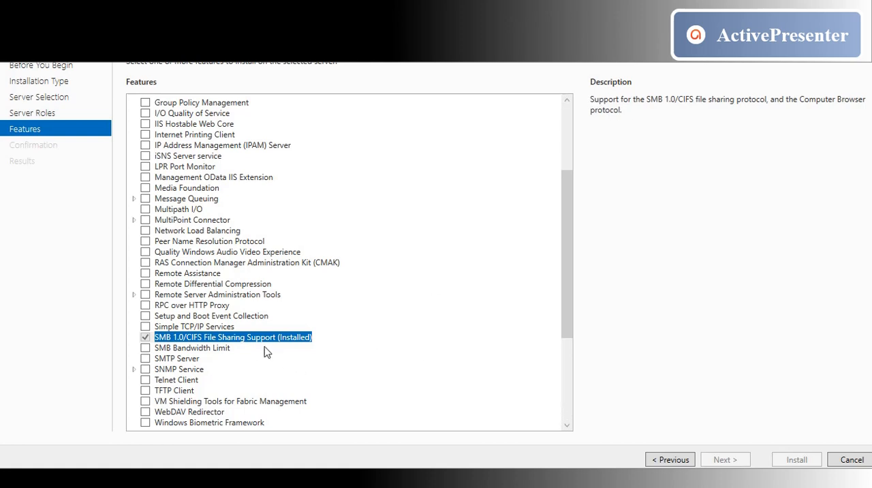
mouse_move(678, 442)
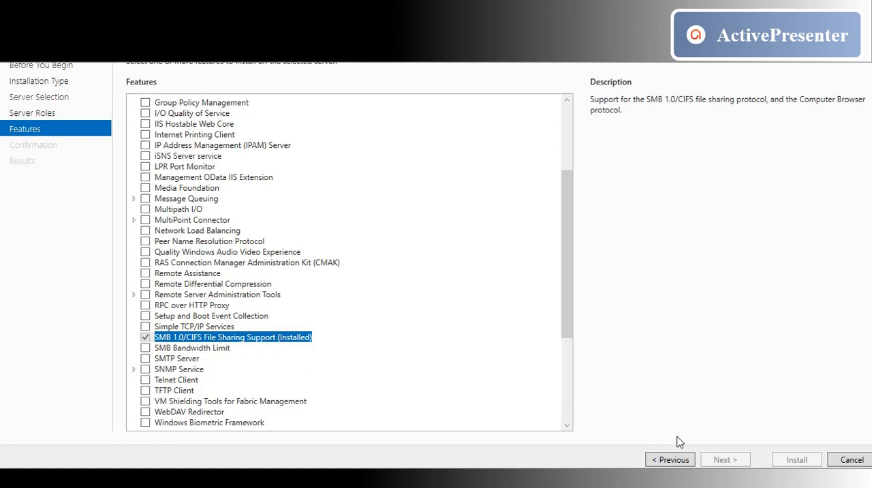
click(851, 459)
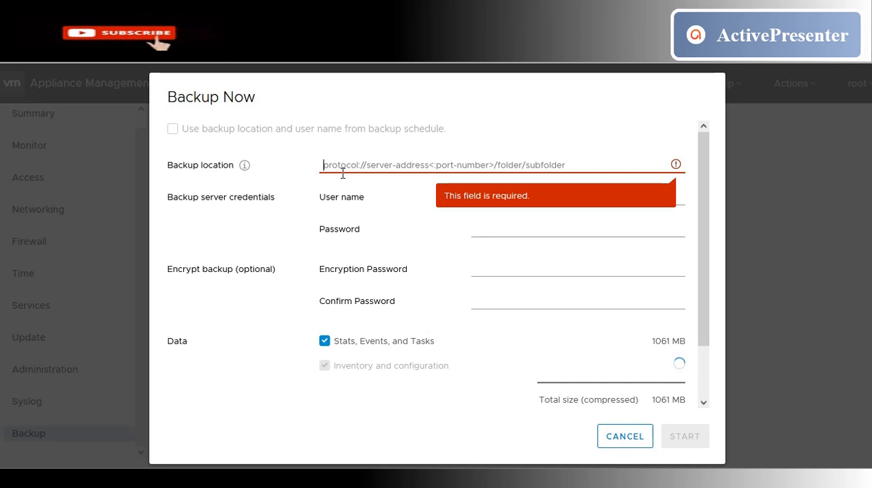
Set the backup location to smb://10.180.46.125/VC_Backup.
text(smb)
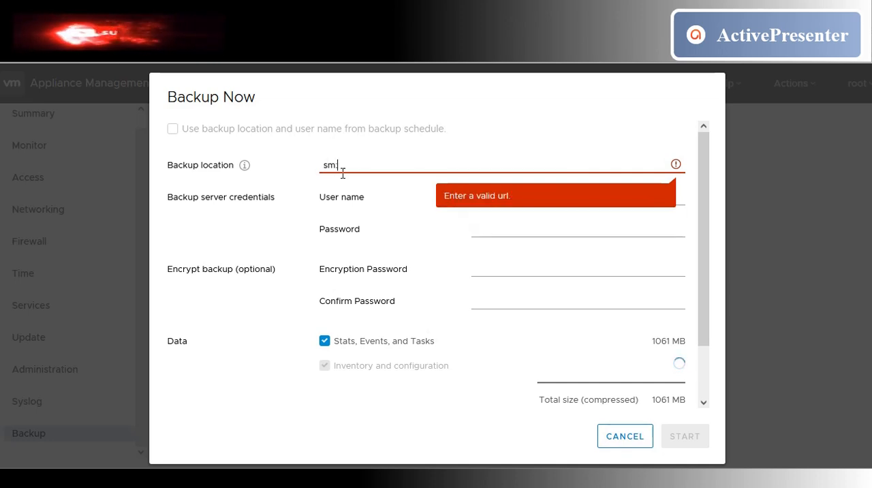
text(b://)
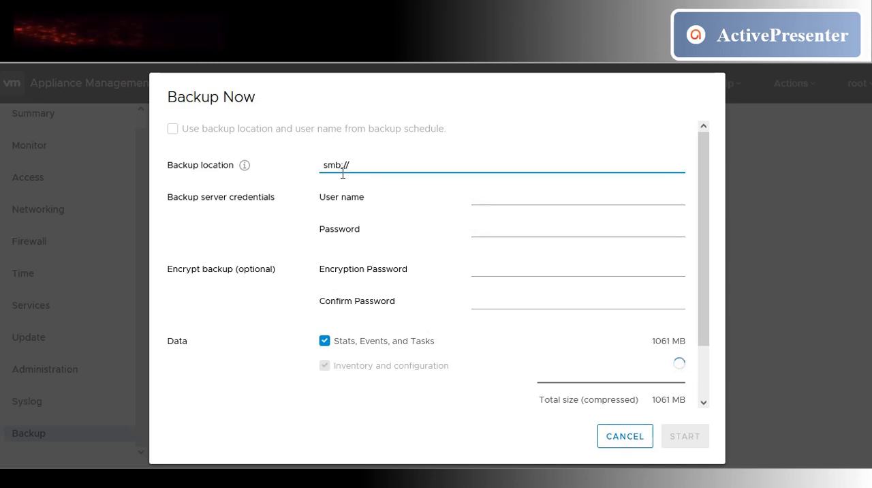
text(10.180.46.125)
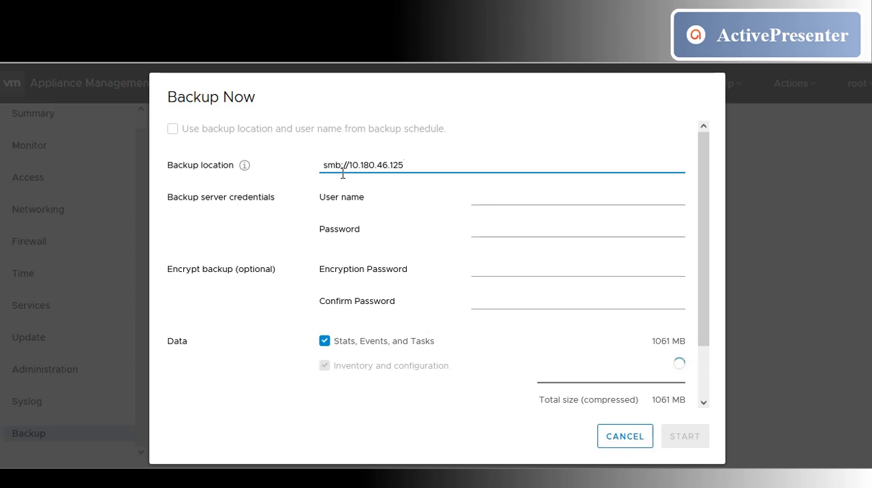
text(/VC)
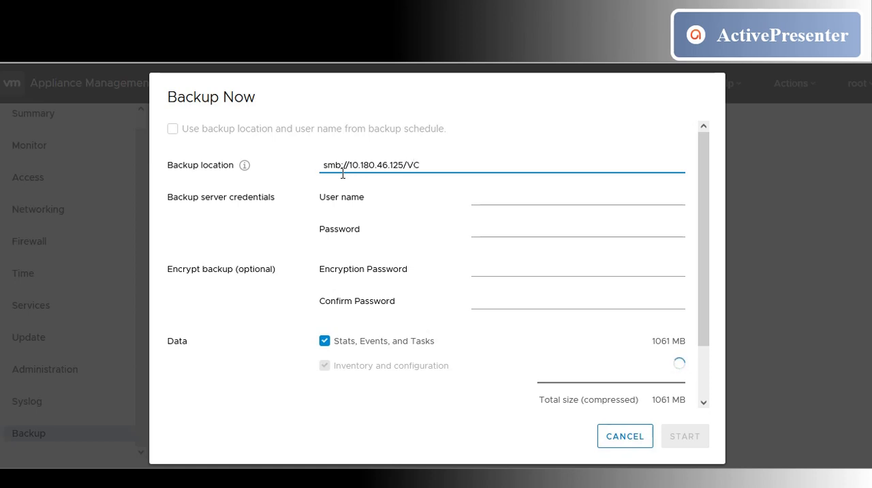
text(_Ba)
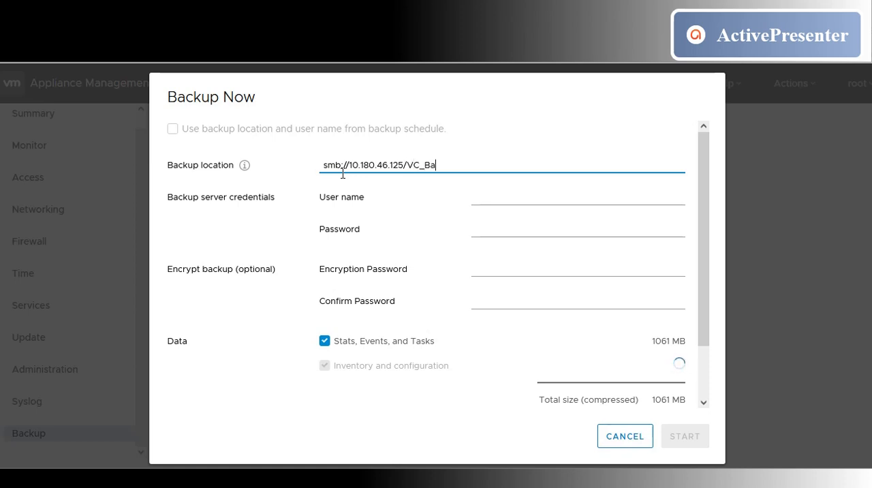
text(ckup)
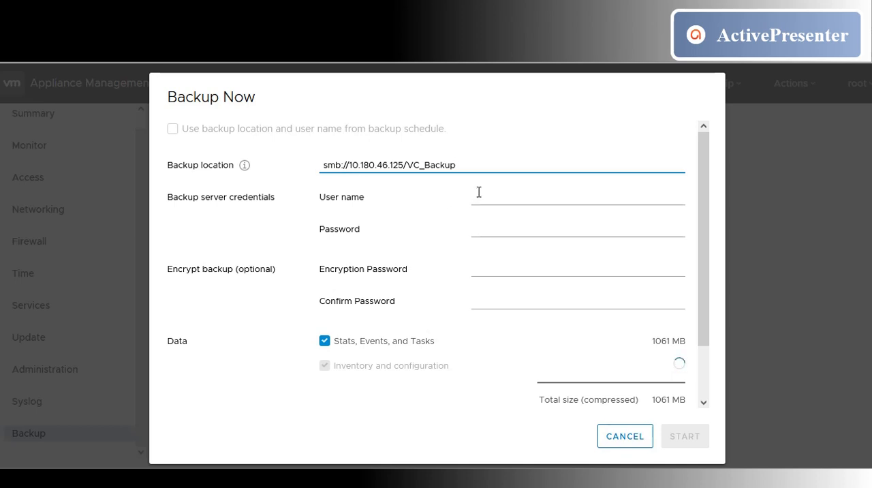
Enter administrator as the user name and fill in the backup server password.
text(admin)
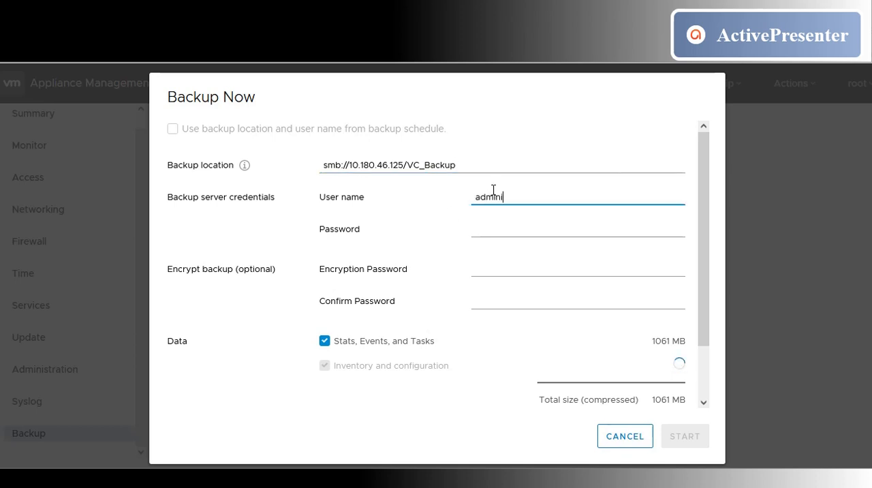
text(istrator)
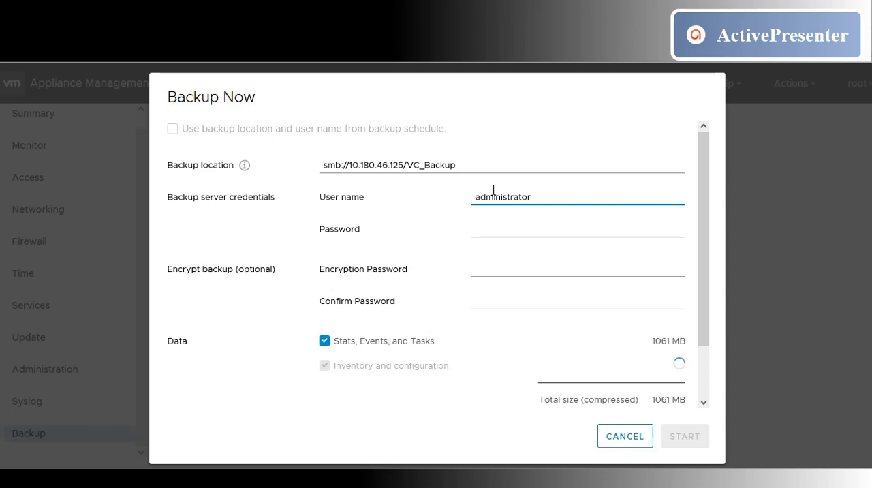
click(578, 226)
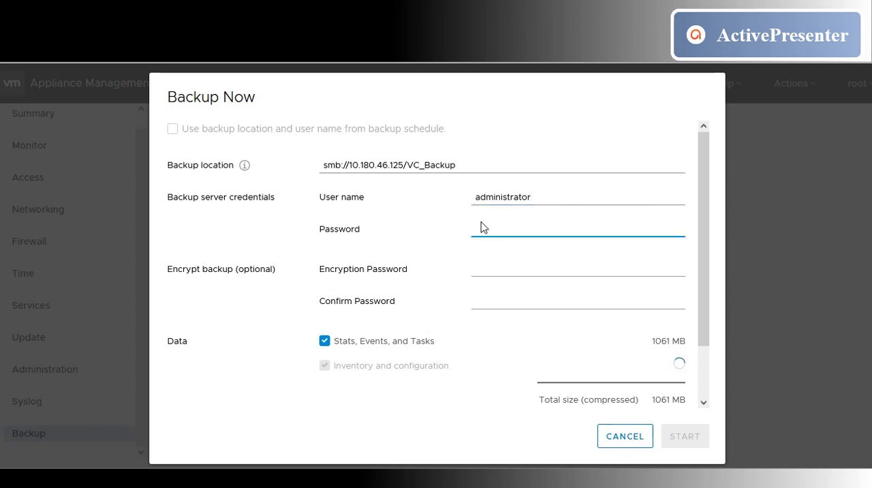
text(•)
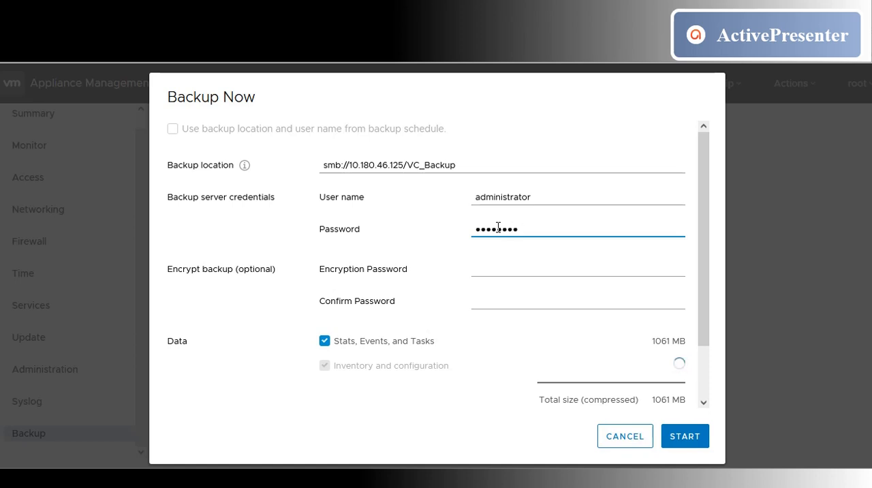
click(578, 268)
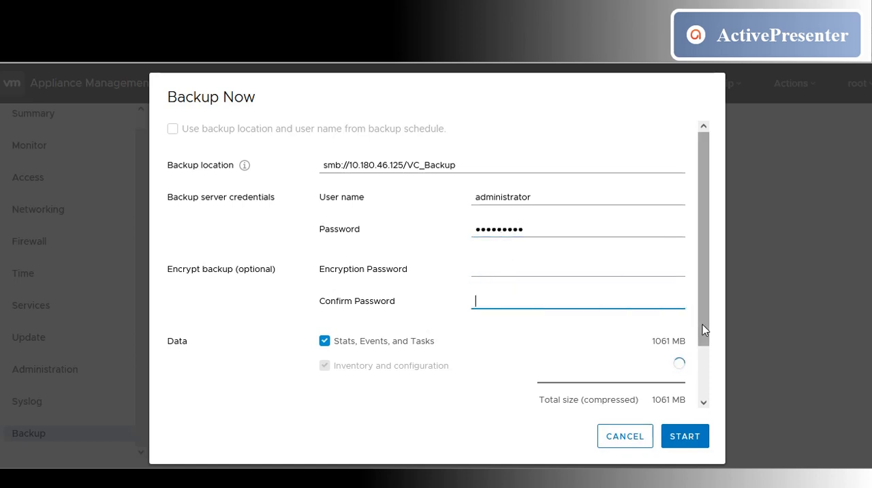
Fill the Description field with 'Vc backup taken on 22 Jan 2022'.
scroll(down, 3)
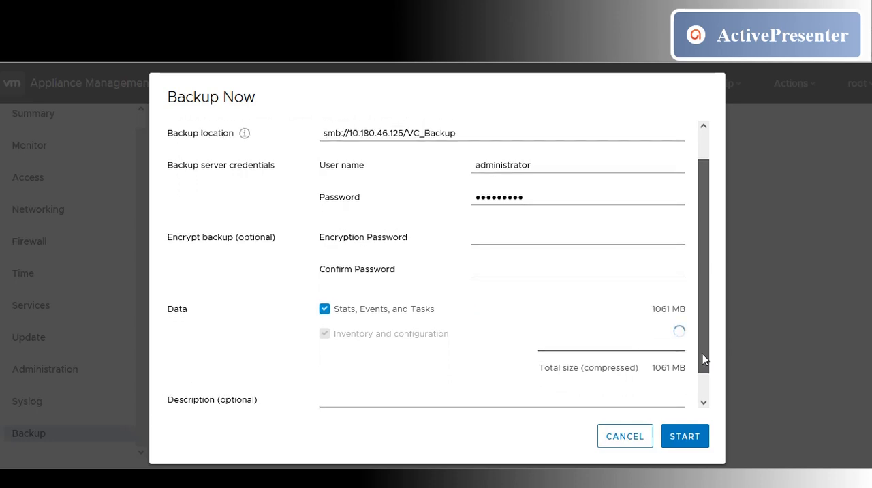
click(420, 398)
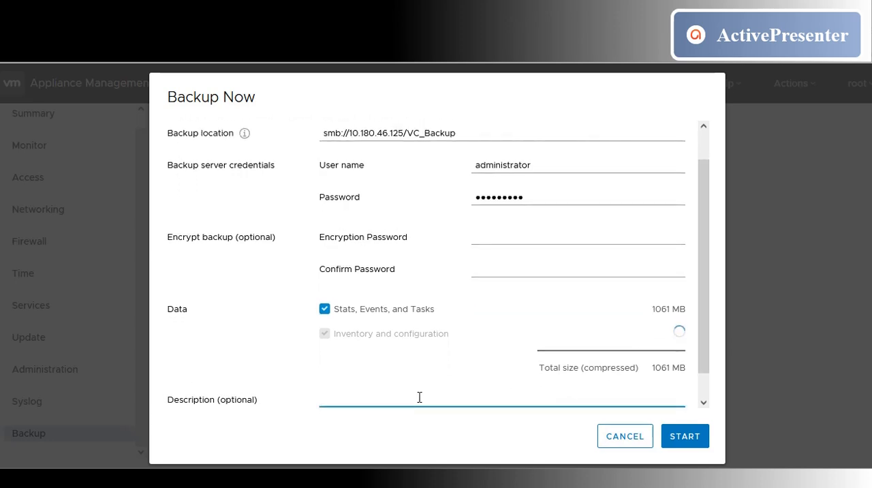
text(back)
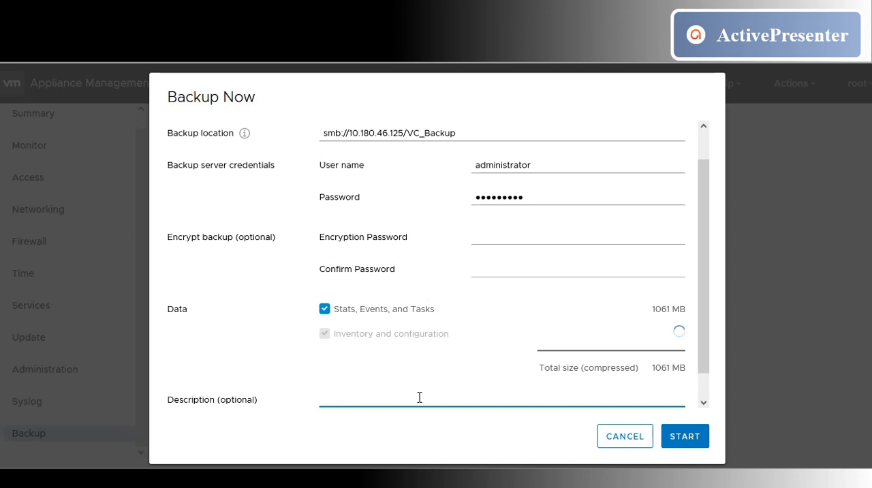
text(Vc back)
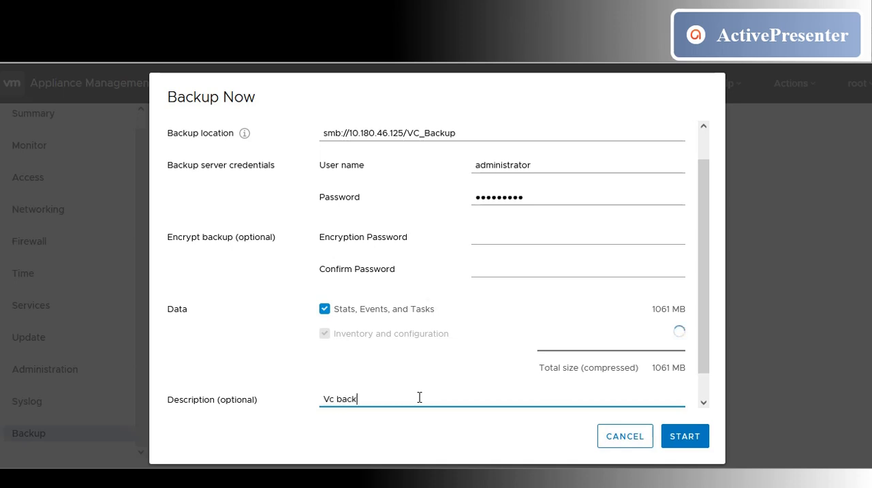
text(up)
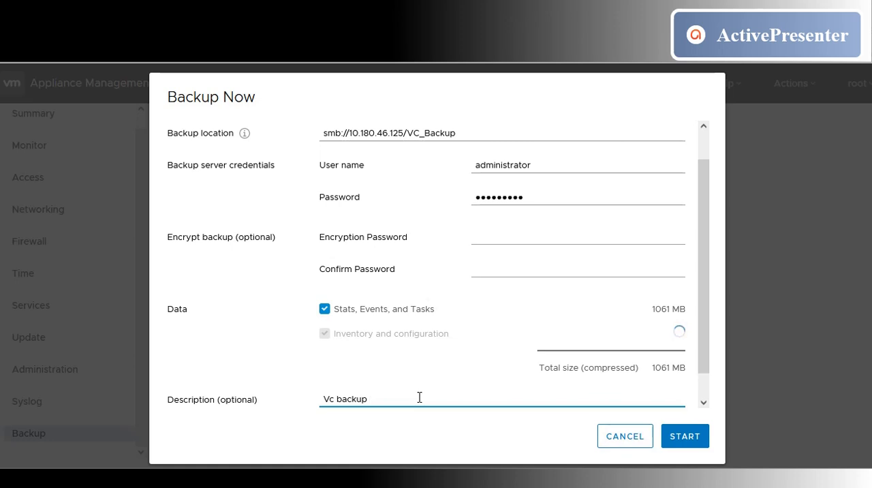
text(taken on)
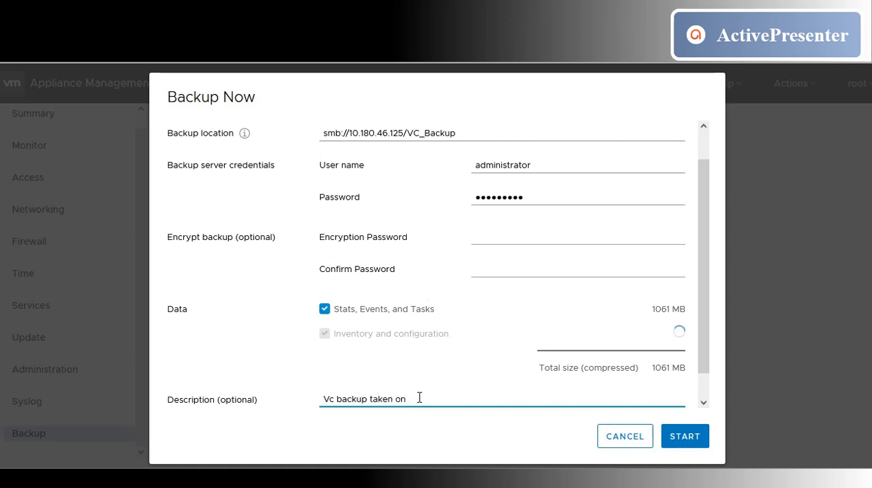
text(22)
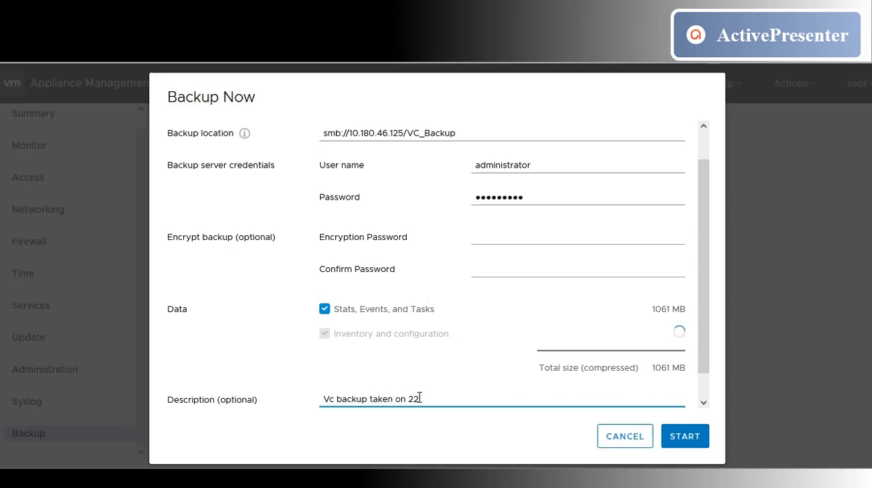
text(Jan 2022)
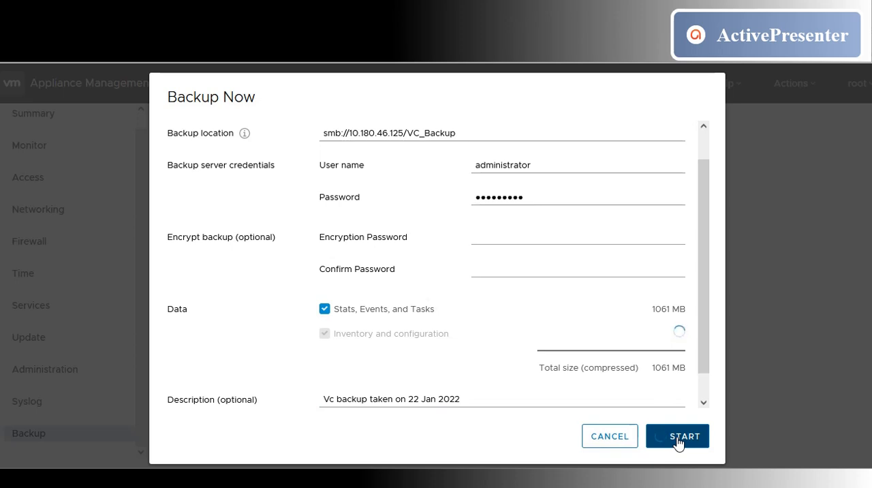
click(677, 436)
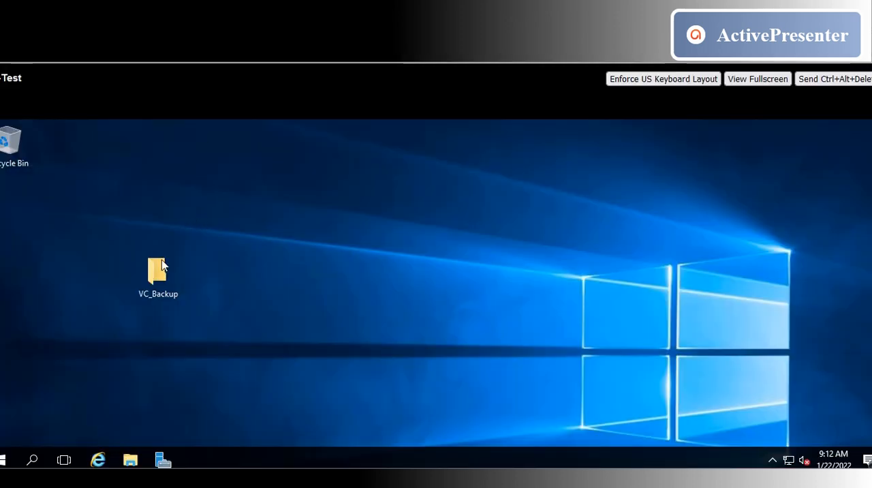
View the M_6.7.0… backup folder's files inside VC_Backup, then return to the VAMI tab.
double_click(158, 271)
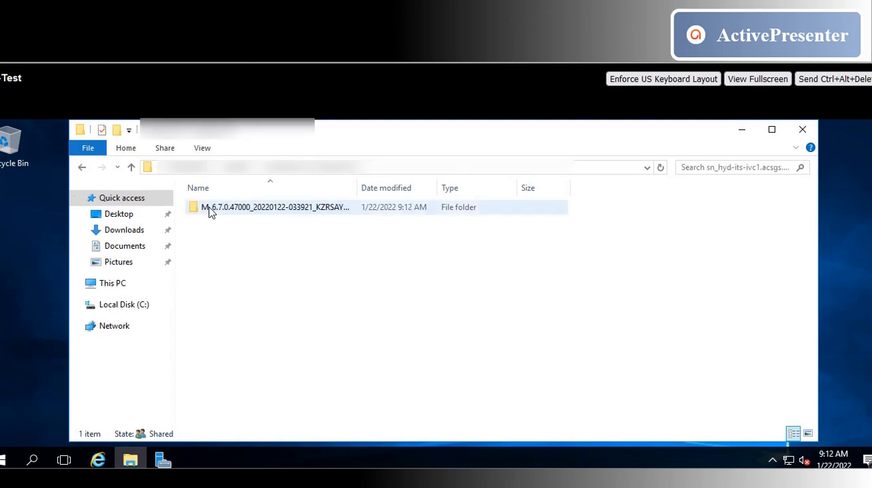
double_click(275, 207)
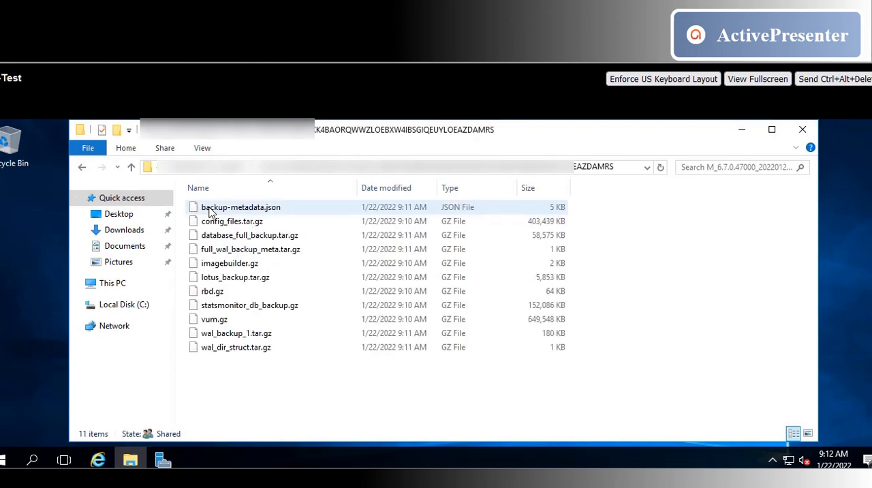
click(245, 398)
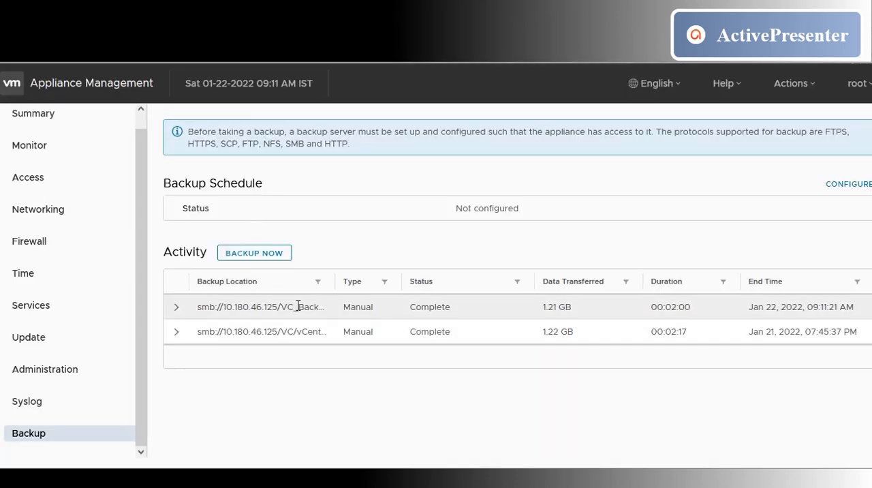
click(176, 307)
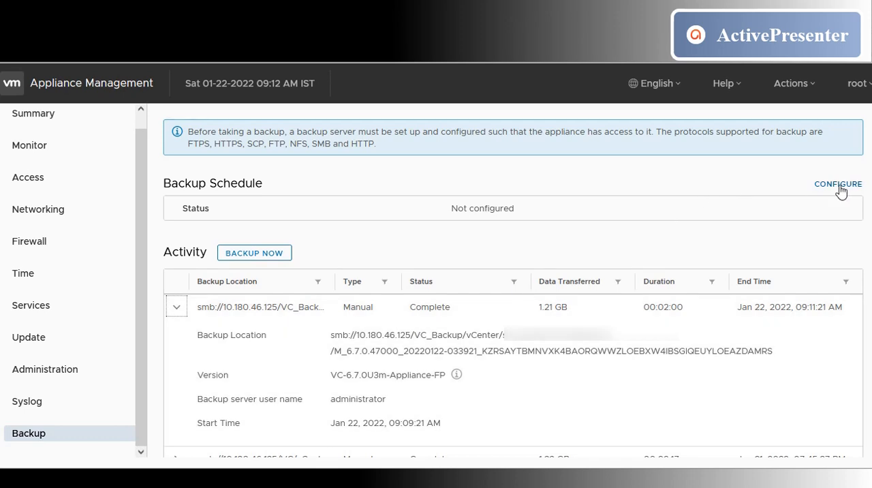
click(838, 184)
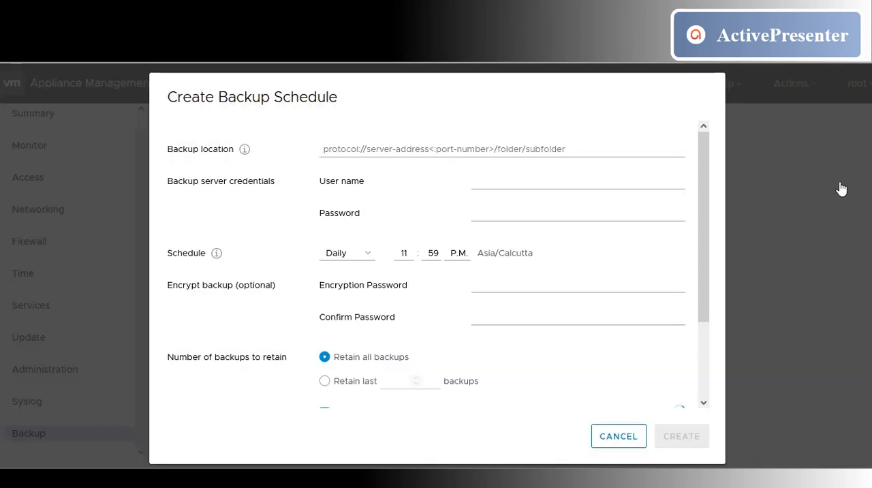
mouse_move(320, 266)
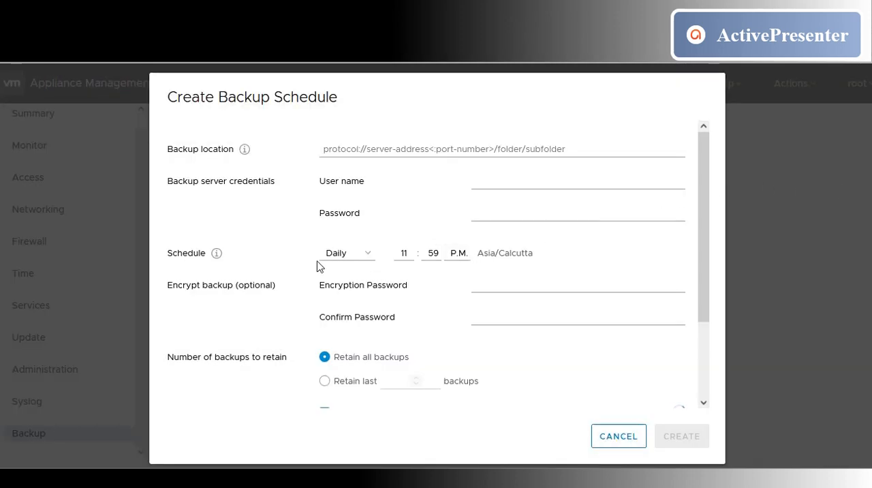
mouse_move(246, 149)
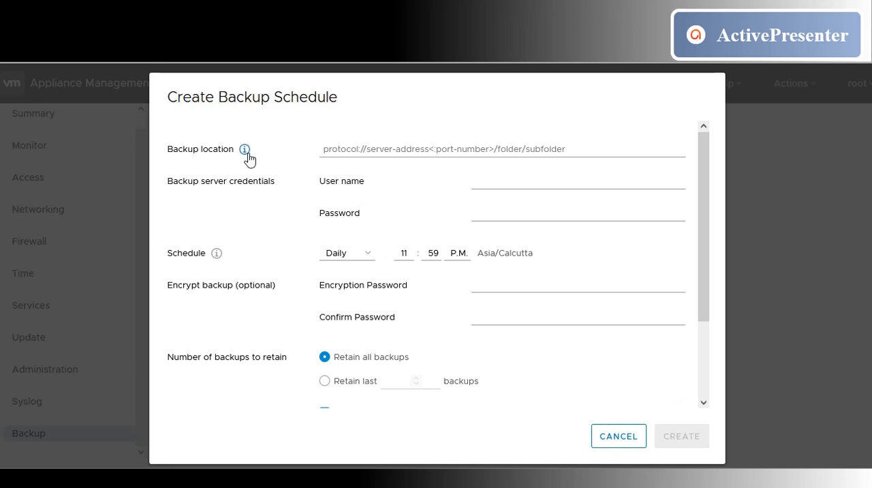
mouse_move(351, 189)
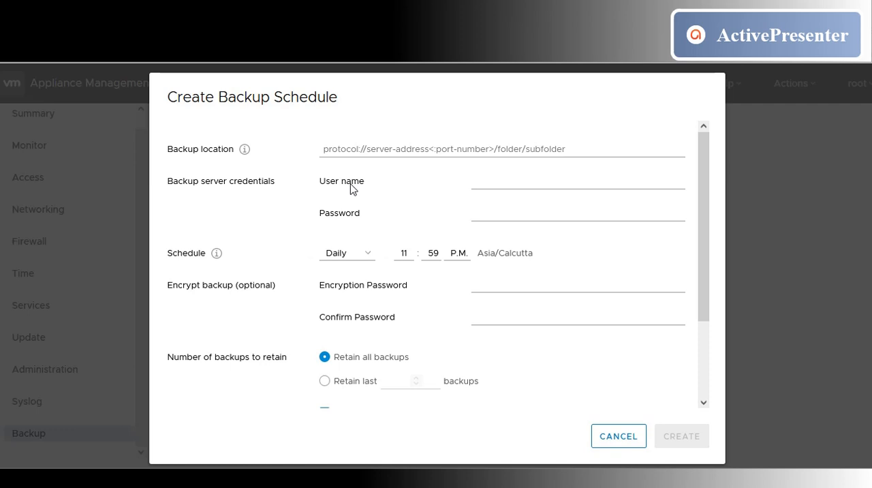
click(346, 254)
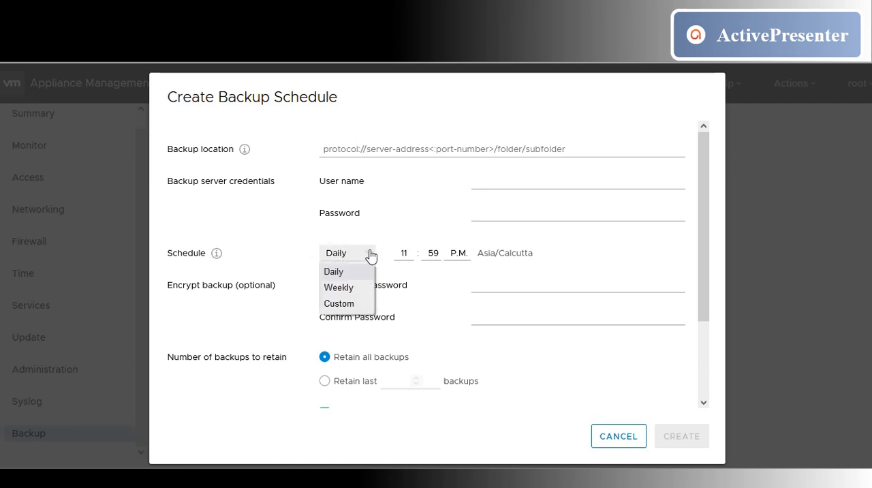
mouse_move(338, 302)
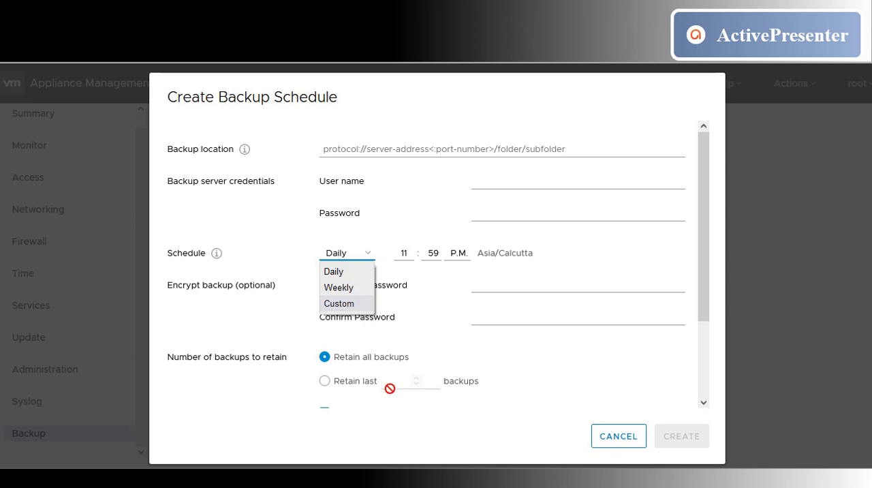
click(324, 381)
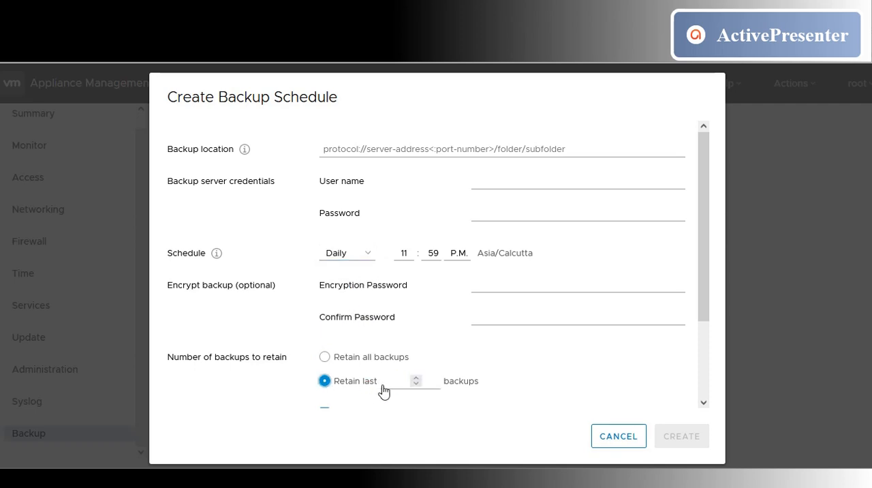
scroll(down, 3)
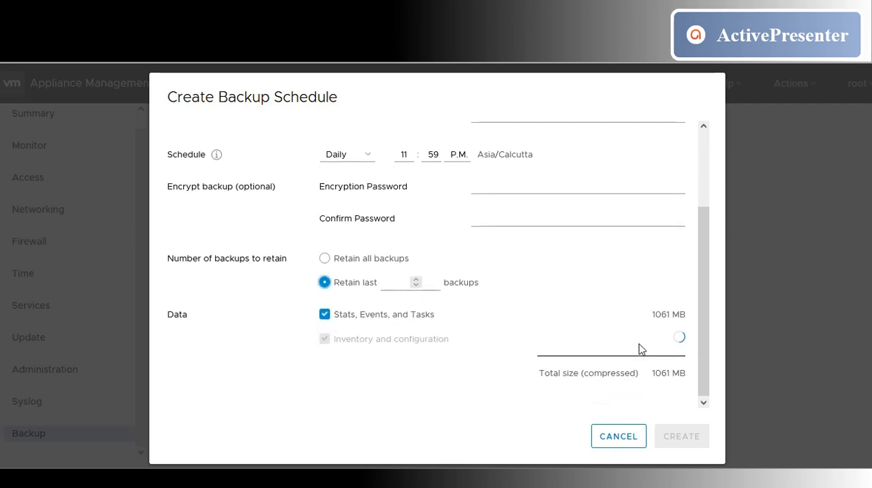
scroll(up, 3)
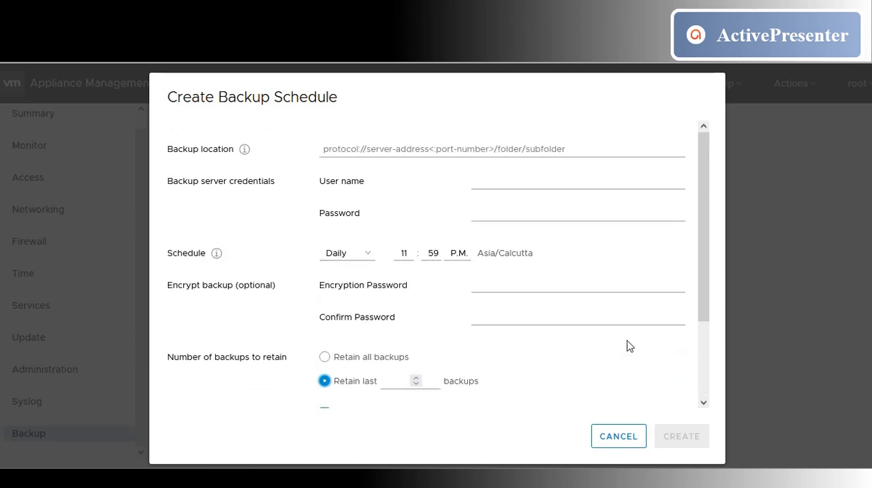
mouse_move(191, 125)
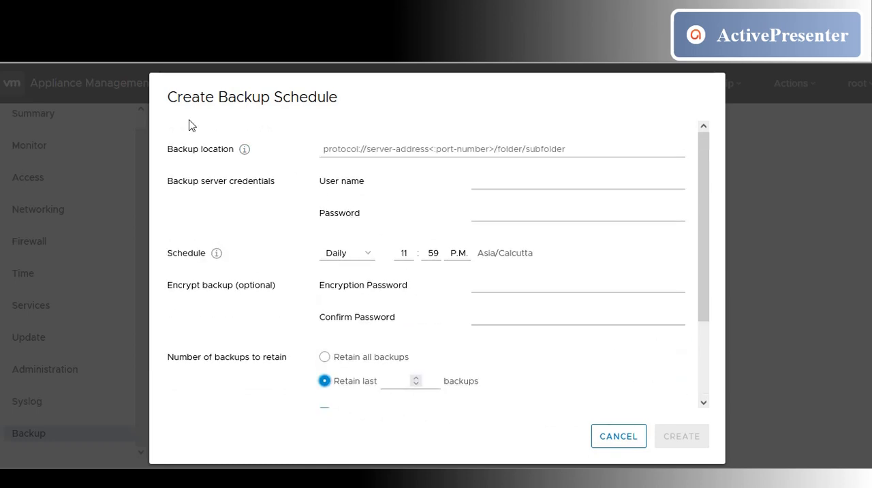
mouse_move(618, 436)
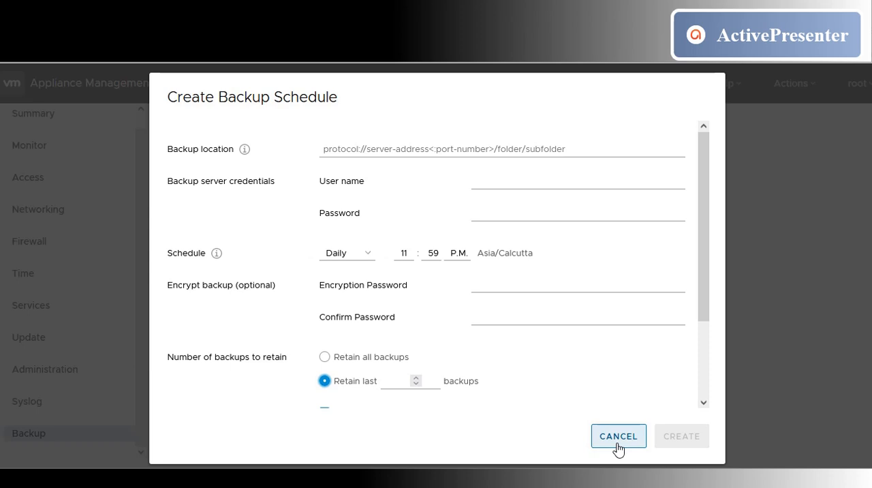
click(619, 436)
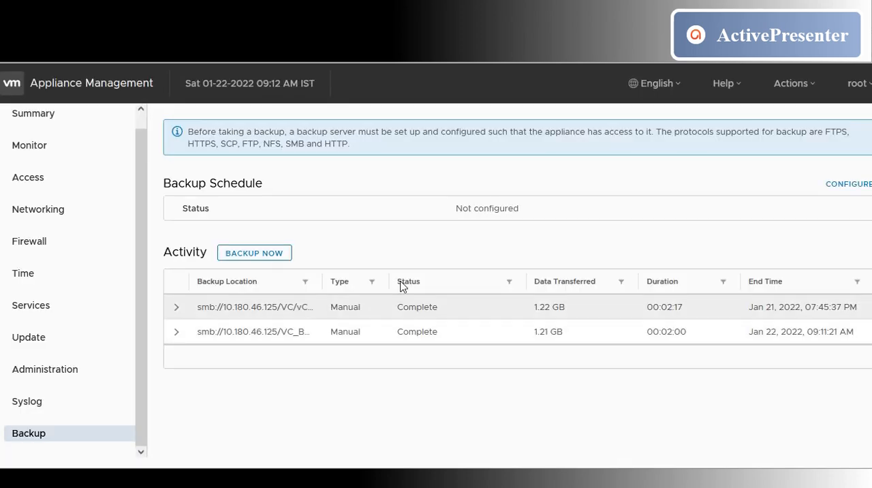